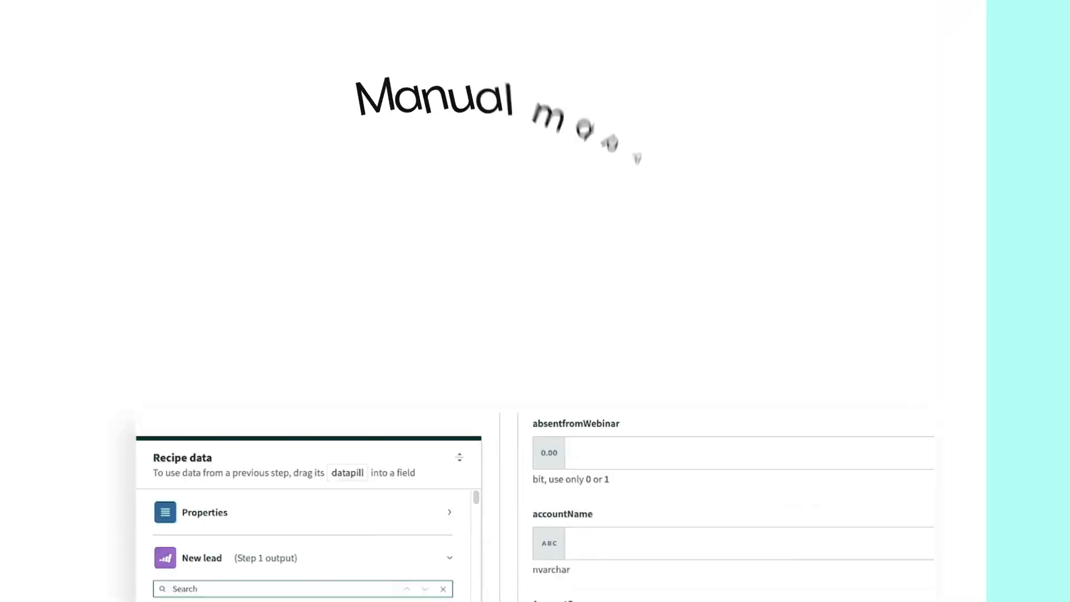
# - Map acquisitionProgramId and Active__c, then search the Recipe data panel for 'ad cl'
pyautogui.write('absent')
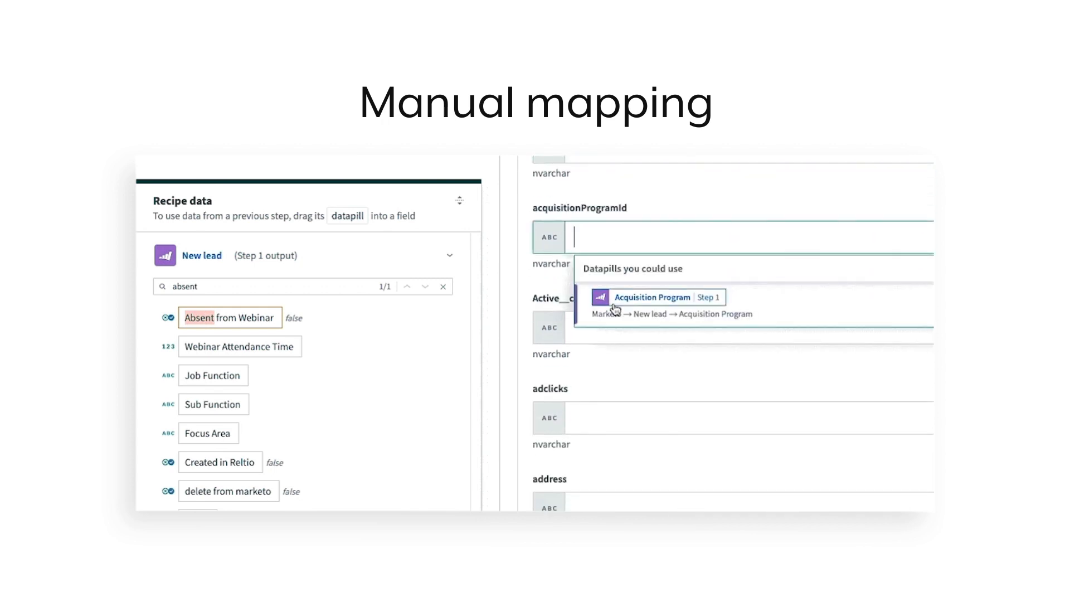
pyautogui.click(662, 297)
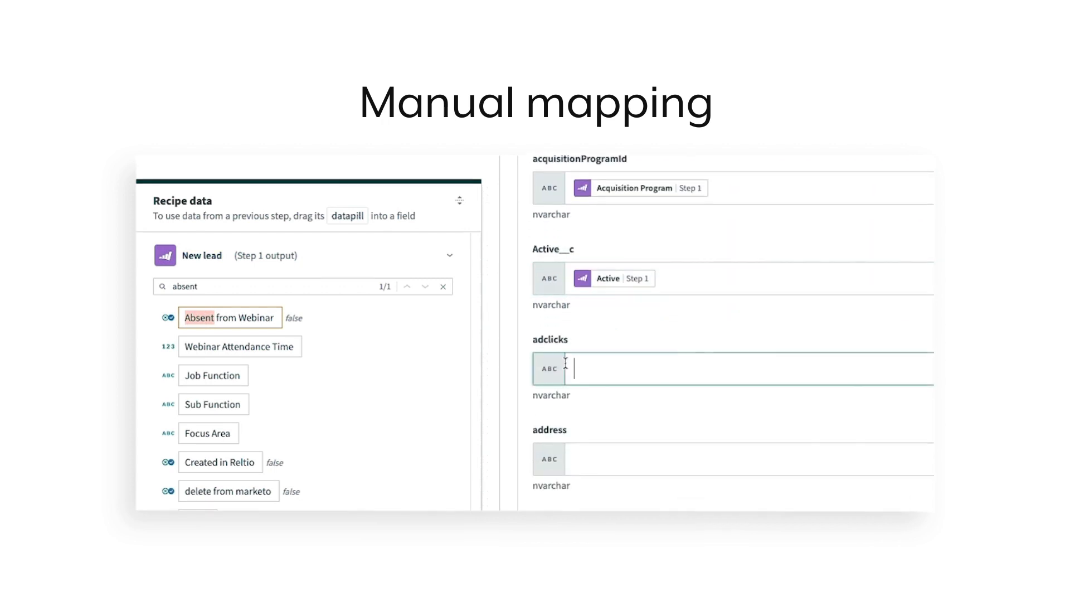
pyautogui.write('ad cl')
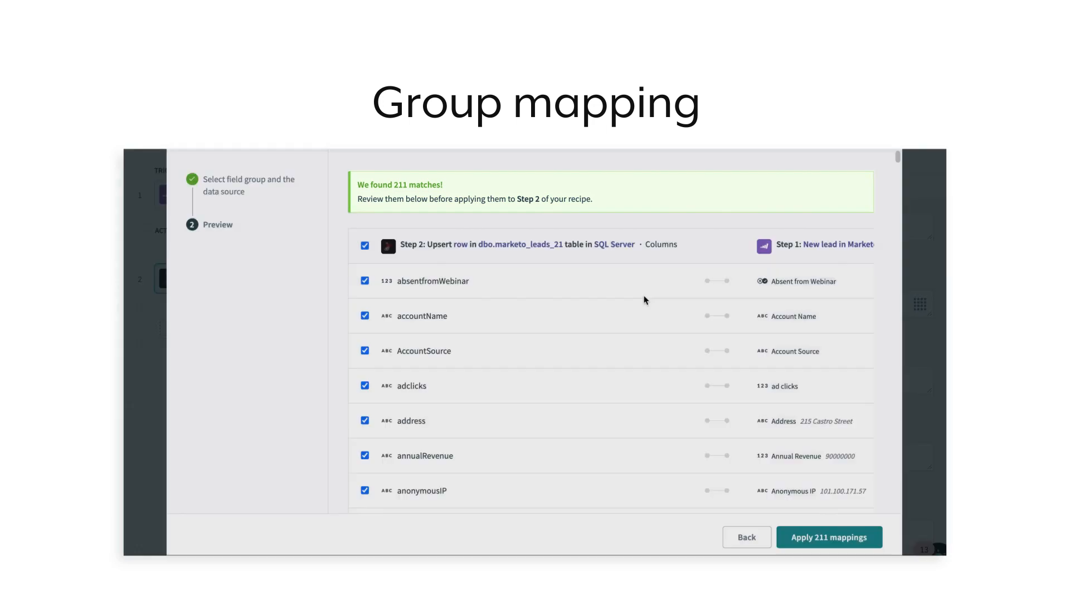
# - Apply all 211 matched lead-field mappings from the group mapping preview
pyautogui.scroll(-3)
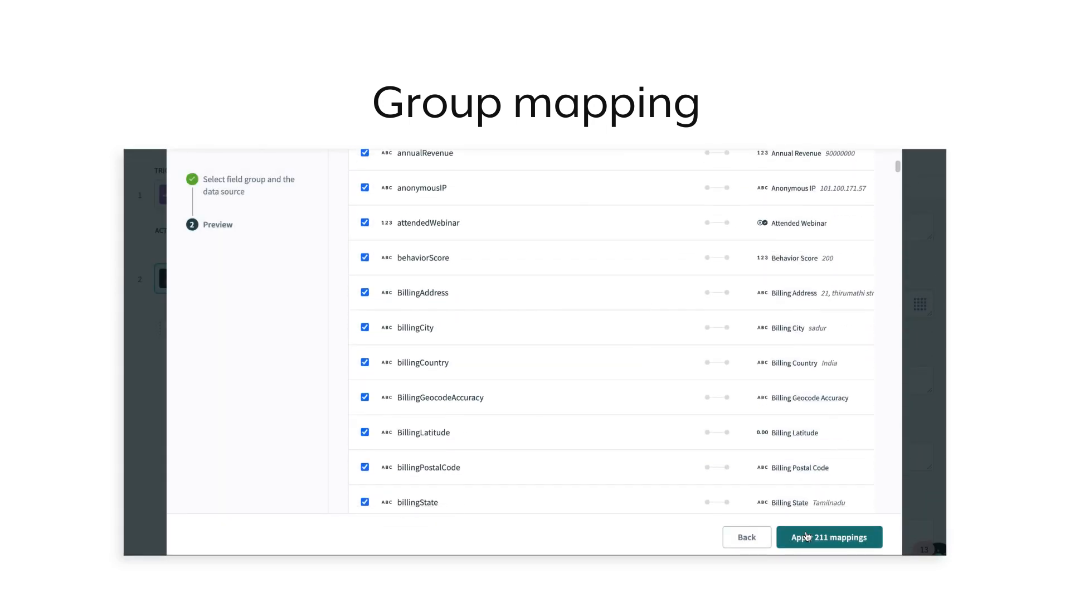
pyautogui.click(830, 537)
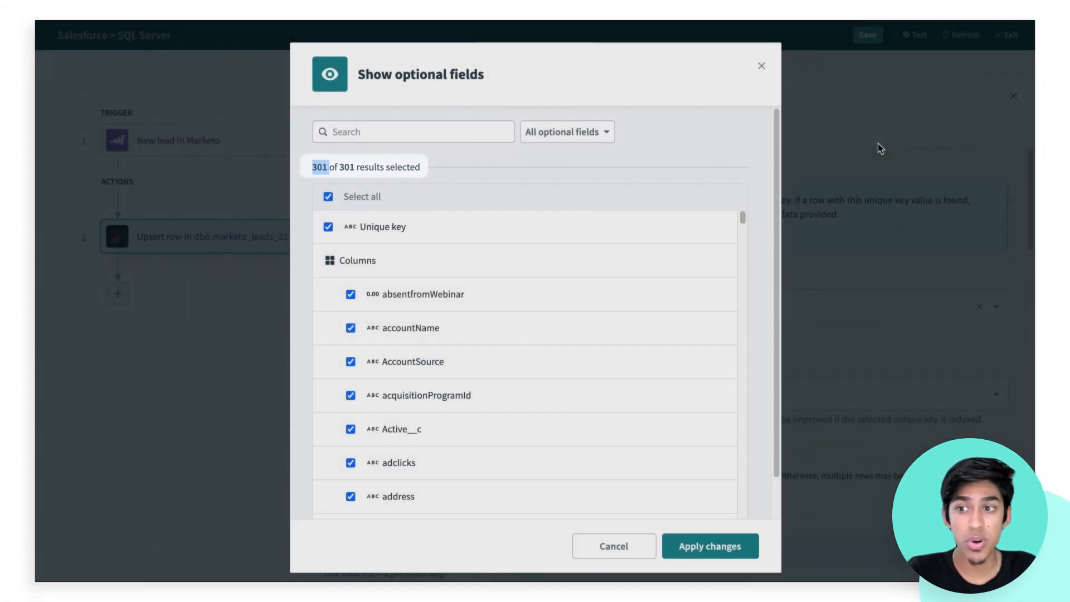
# - Confirm showing all 301 optional columns of the SQL Server upsert step
pyautogui.click(710, 546)
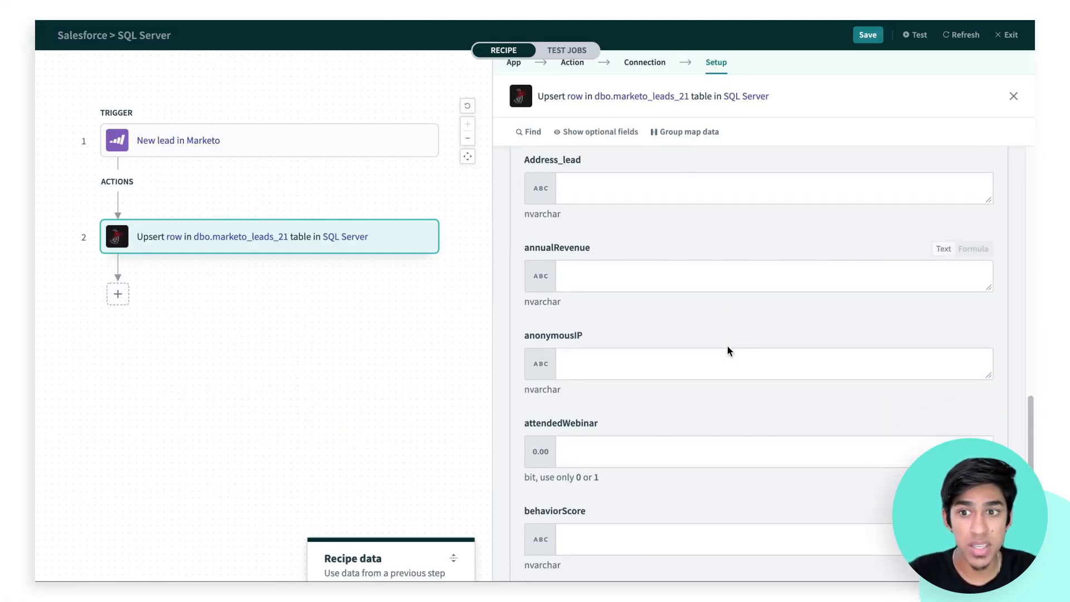
# - Fill billingPostalCode with the lead's Billing Postal Code datapill
pyautogui.scroll(-3)
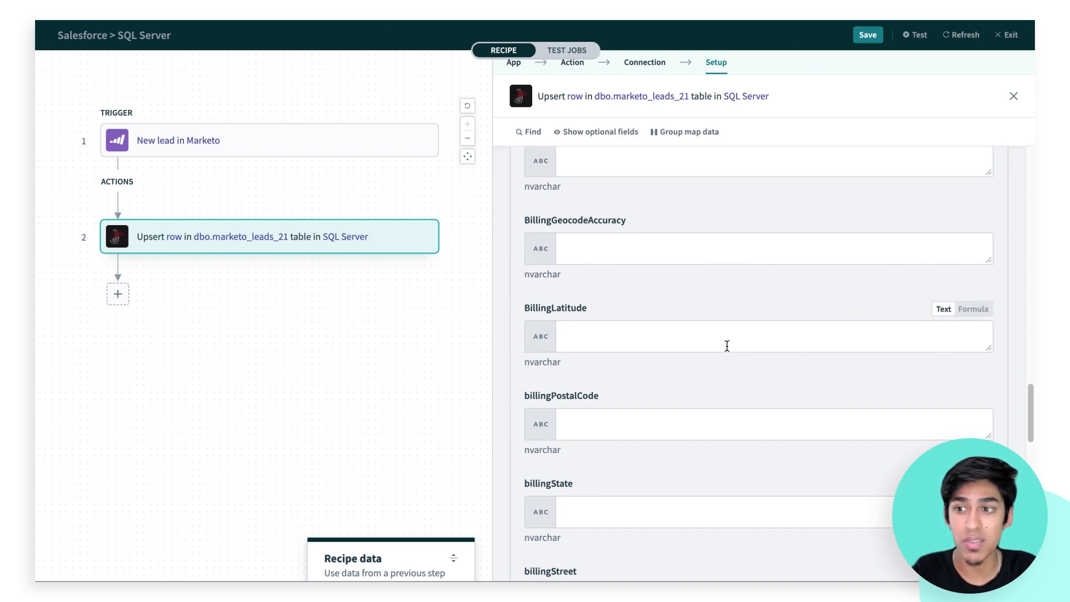
pyautogui.click(751, 375)
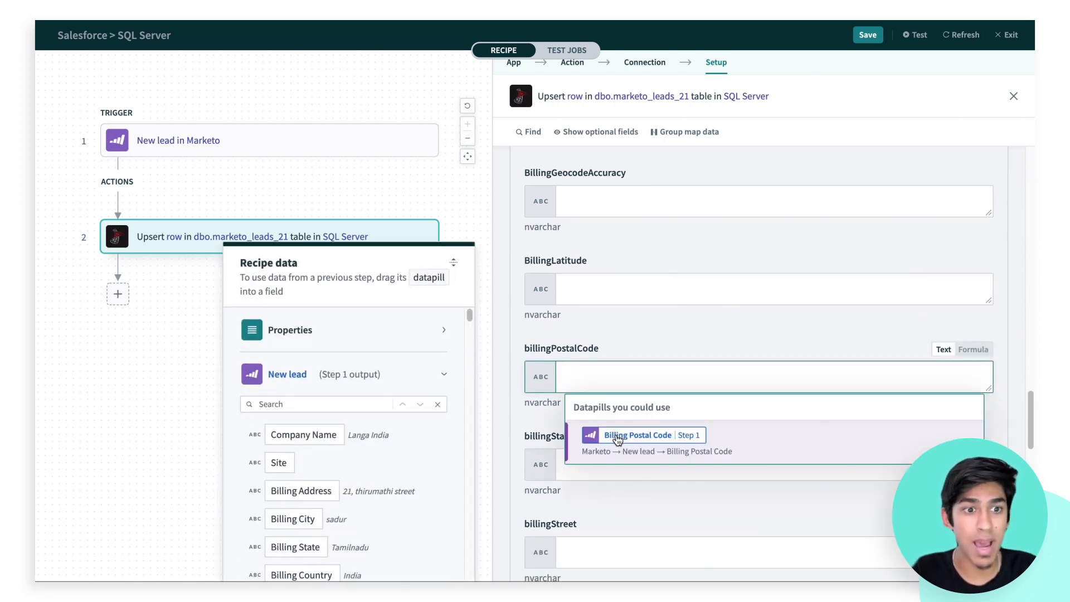
pyautogui.click(638, 435)
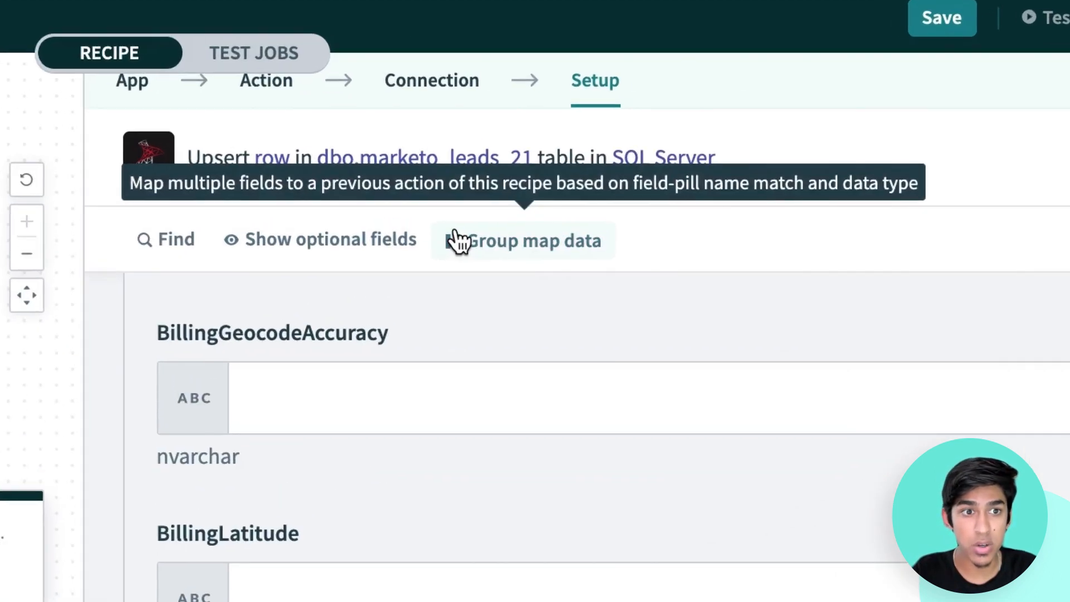
# - Launch the Group map data wizard from the upsert step's setup toolbar
pyautogui.click(522, 241)
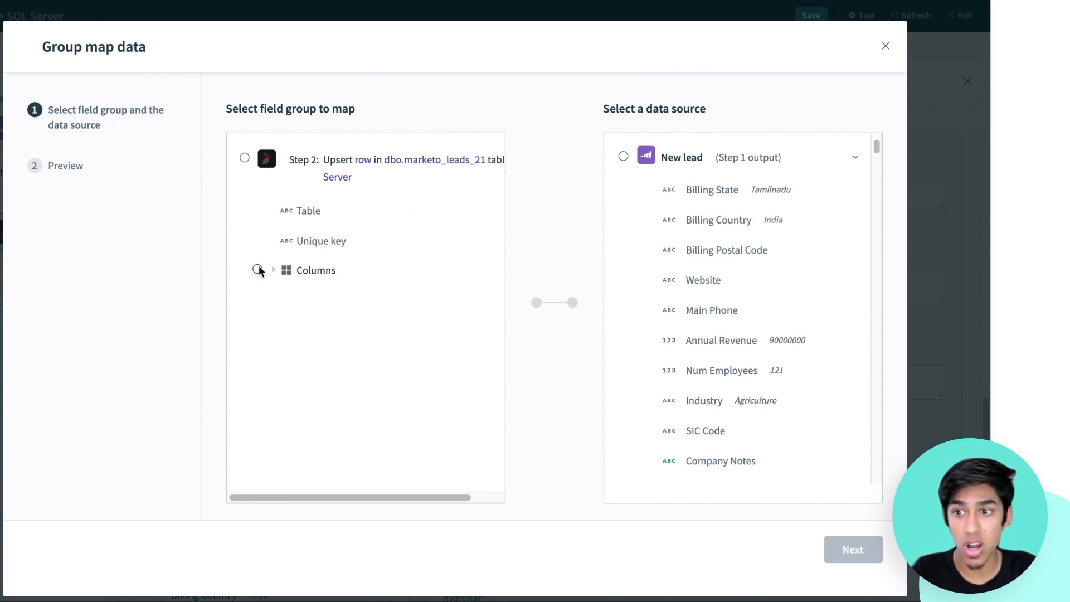
# - Group-map the Columns group from the New lead output and review the filled billingCity and company values
pyautogui.click(258, 269)
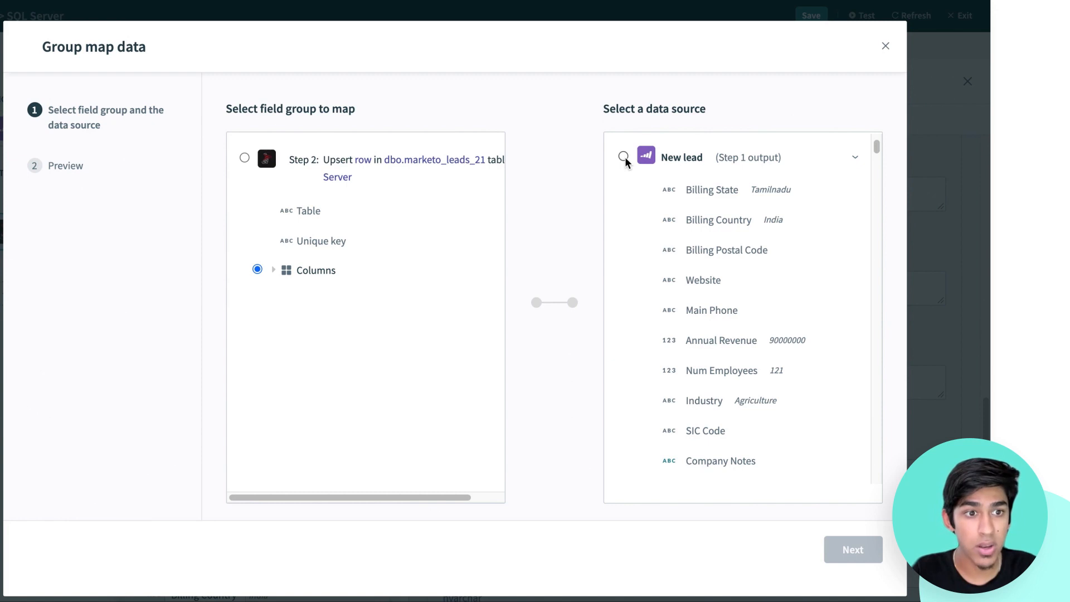
pyautogui.click(623, 158)
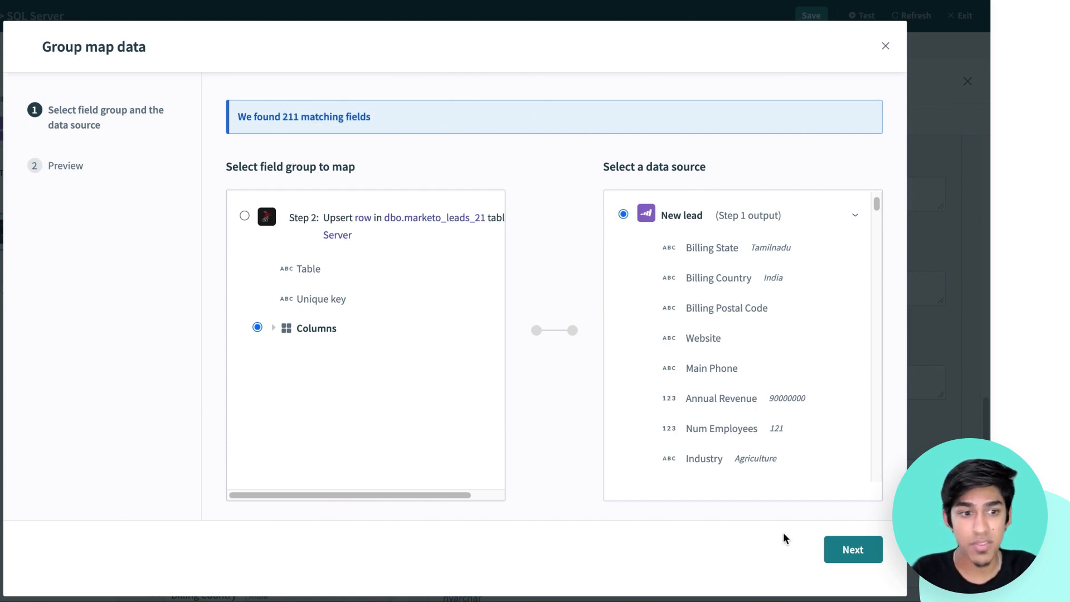
pyautogui.click(853, 550)
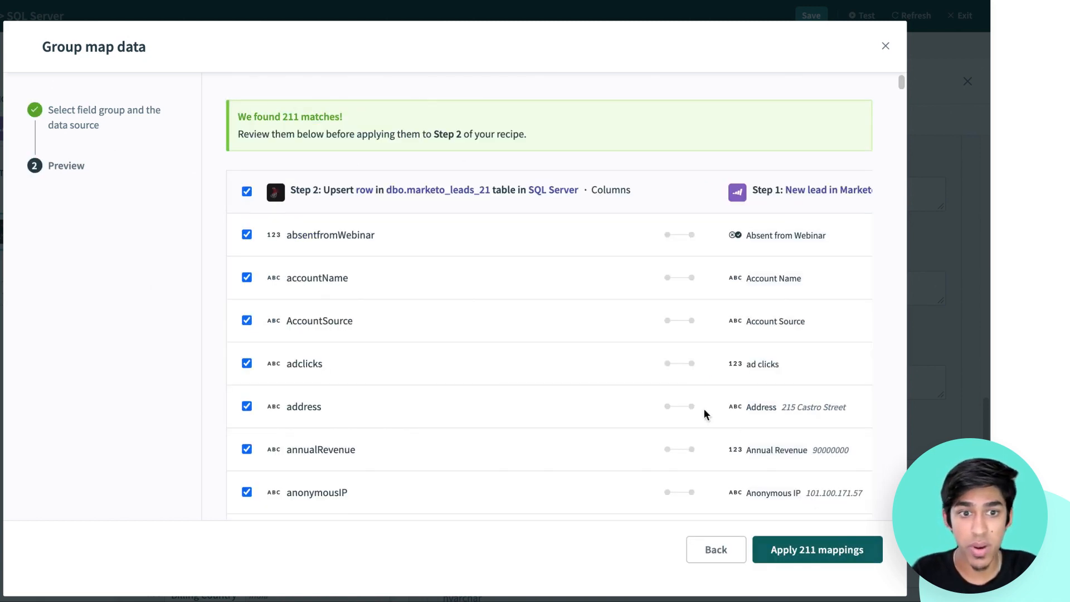
pyautogui.scroll(-3)
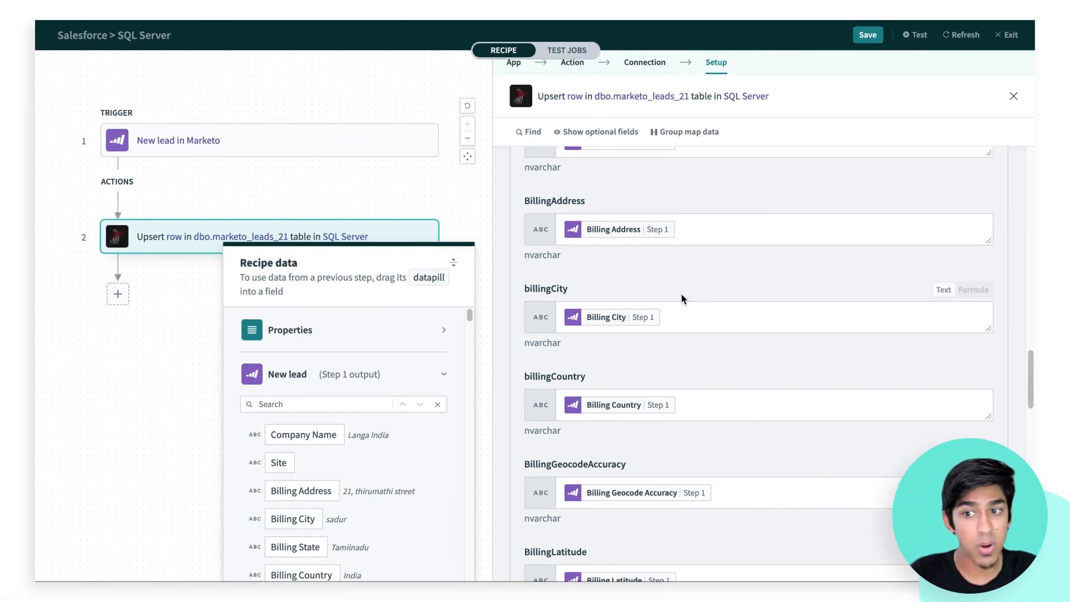
pyautogui.scroll(-3)
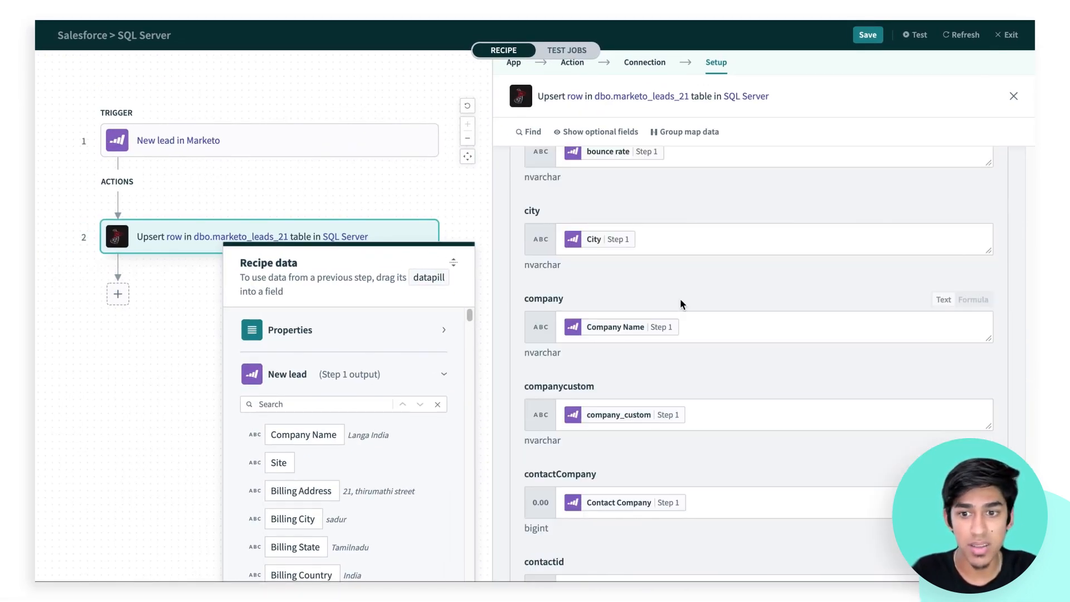